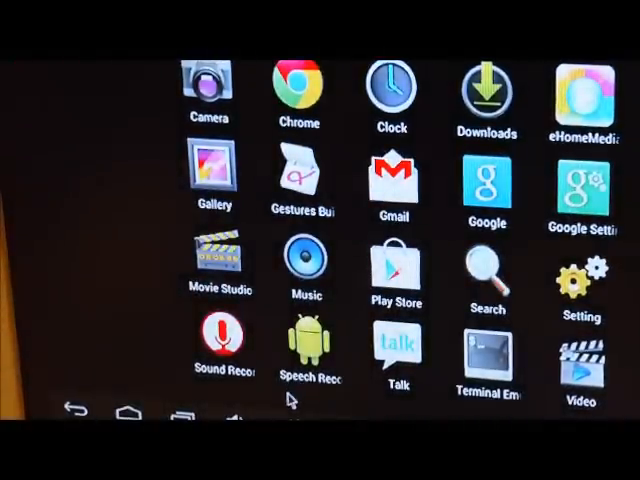
pyautogui.moveTo(452, 314)
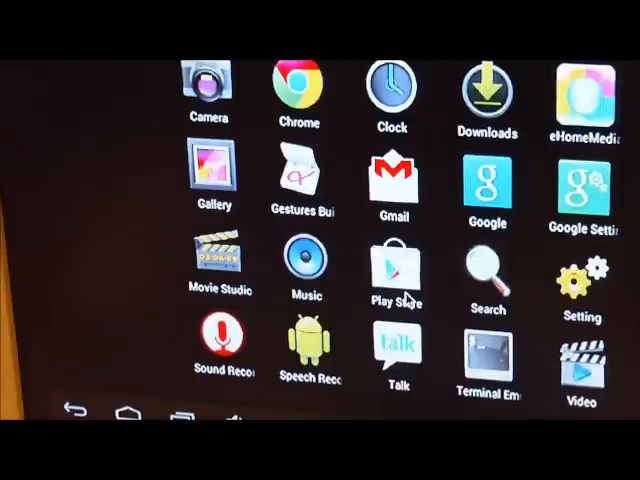
# - Open the Google Play Store to find the Terminal Emulator app
pyautogui.click(397, 265)
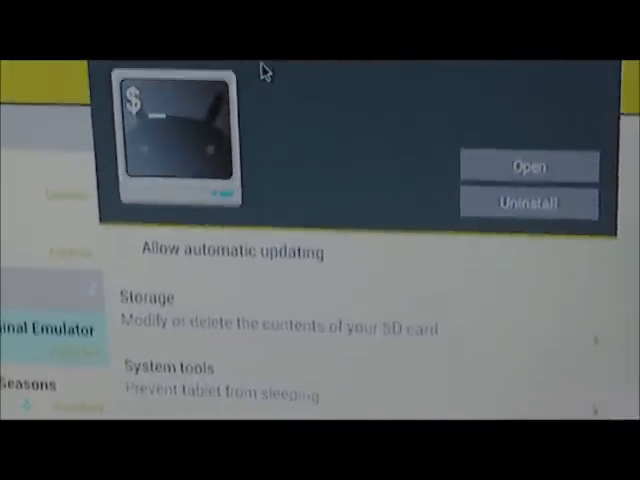
pyautogui.scroll(-3)
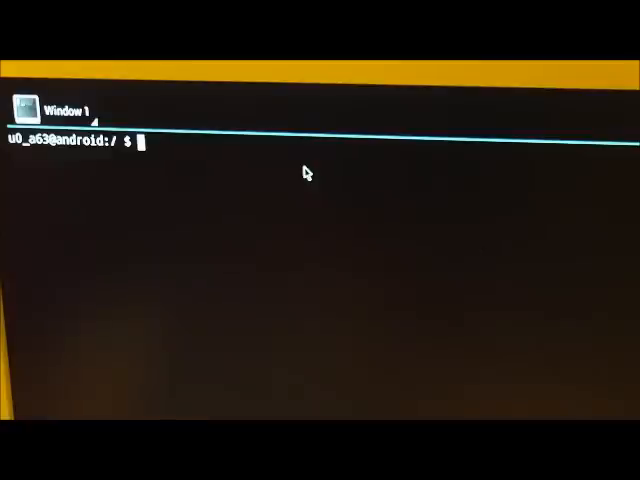
# - Run cat /proc/meminfo to print the device's memory statistics
pyautogui.write('c')
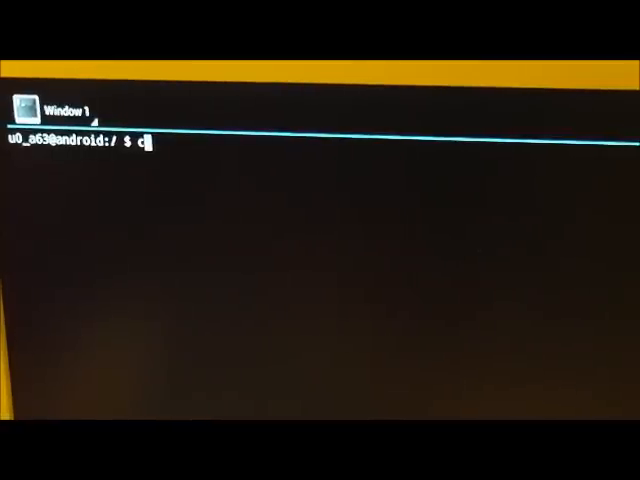
pyautogui.write('at /')
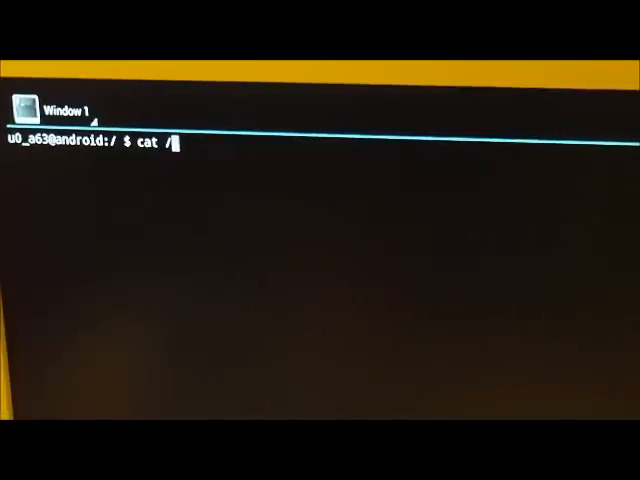
pyautogui.write('pro')
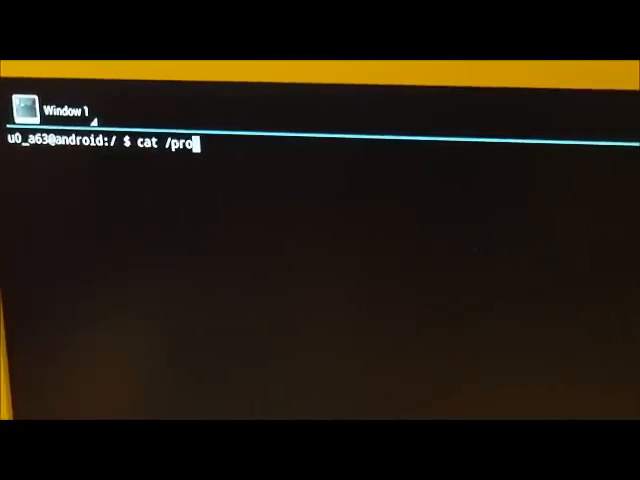
pyautogui.write('c')
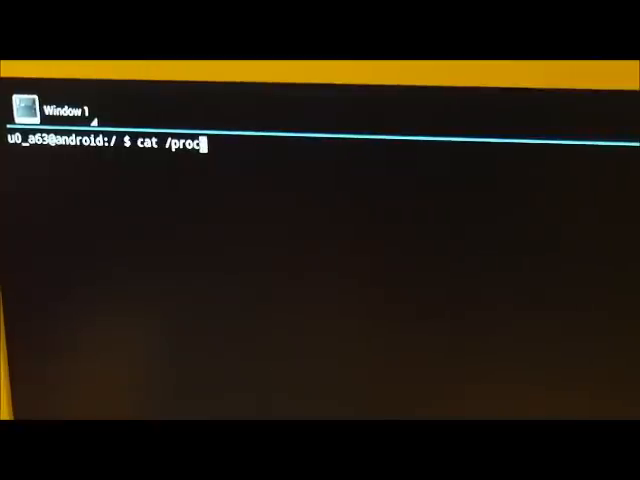
pyautogui.write('memin')
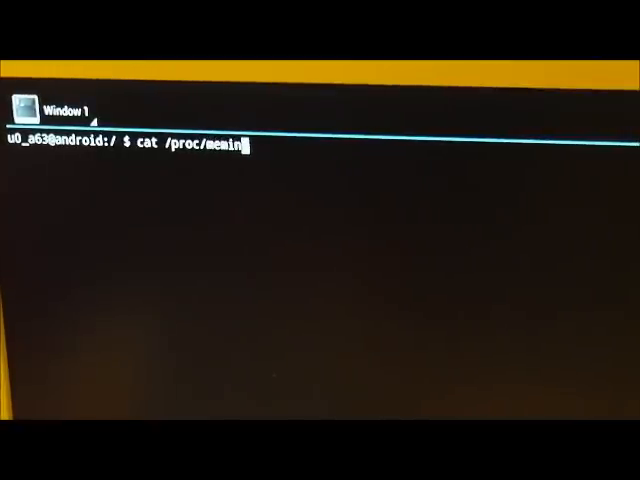
pyautogui.write('fo')
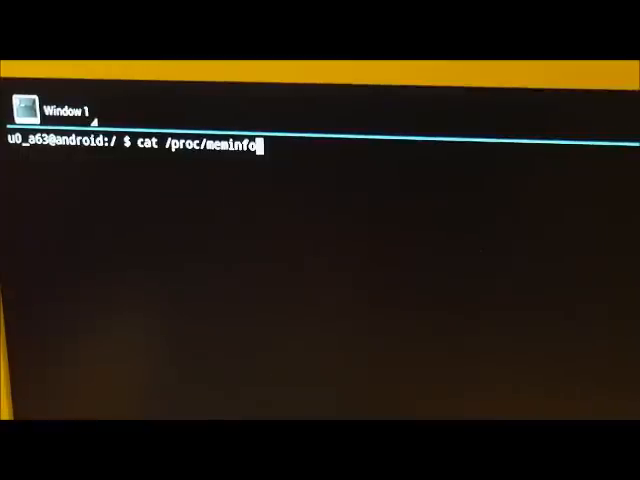
pyautogui.press('Return')
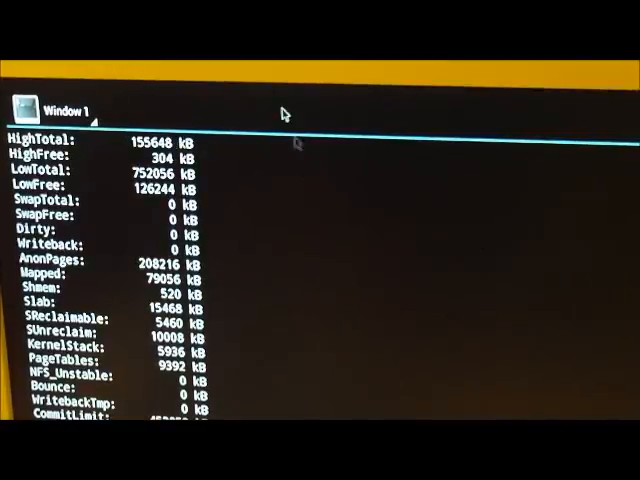